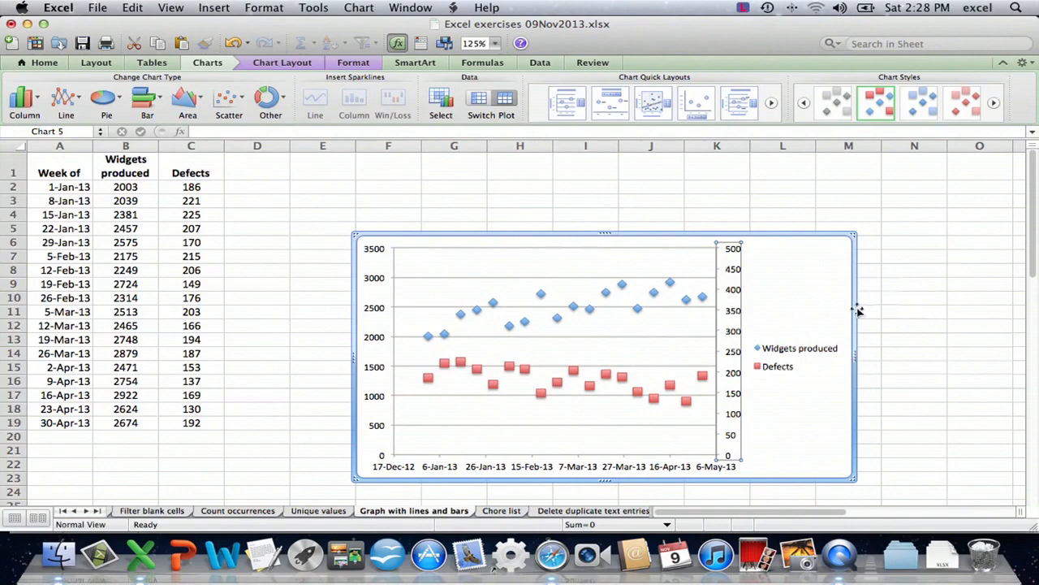
Step: Select the existing scatter chart so it can be deleted from the sheet
click(913, 256)
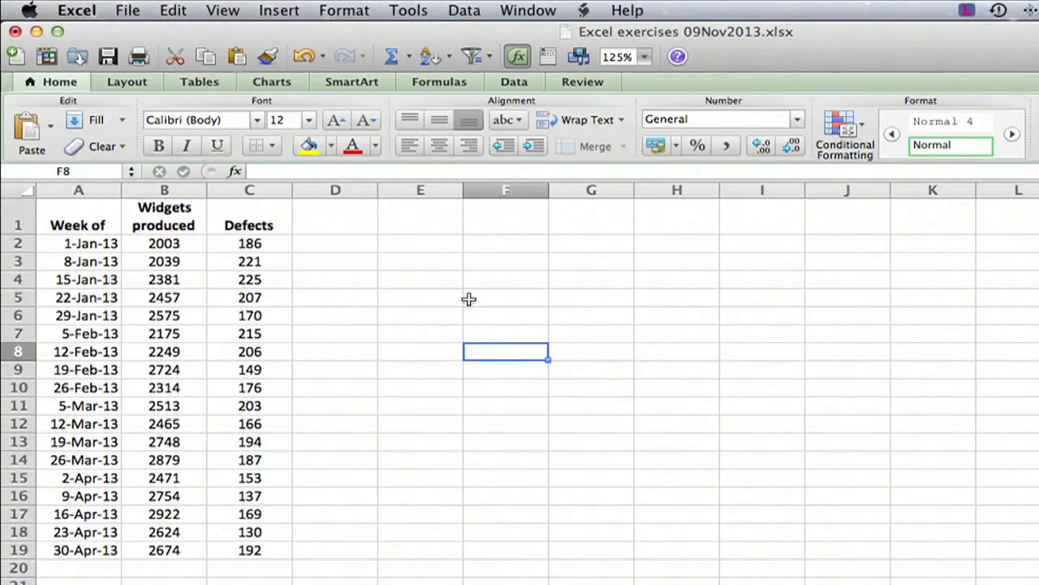
mouse_move(149, 244)
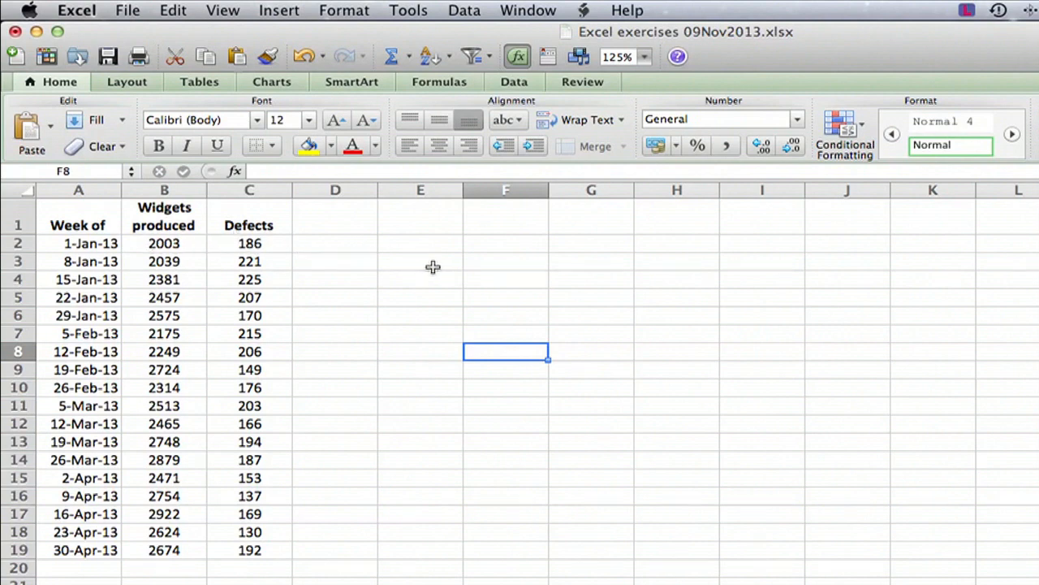
mouse_move(376, 279)
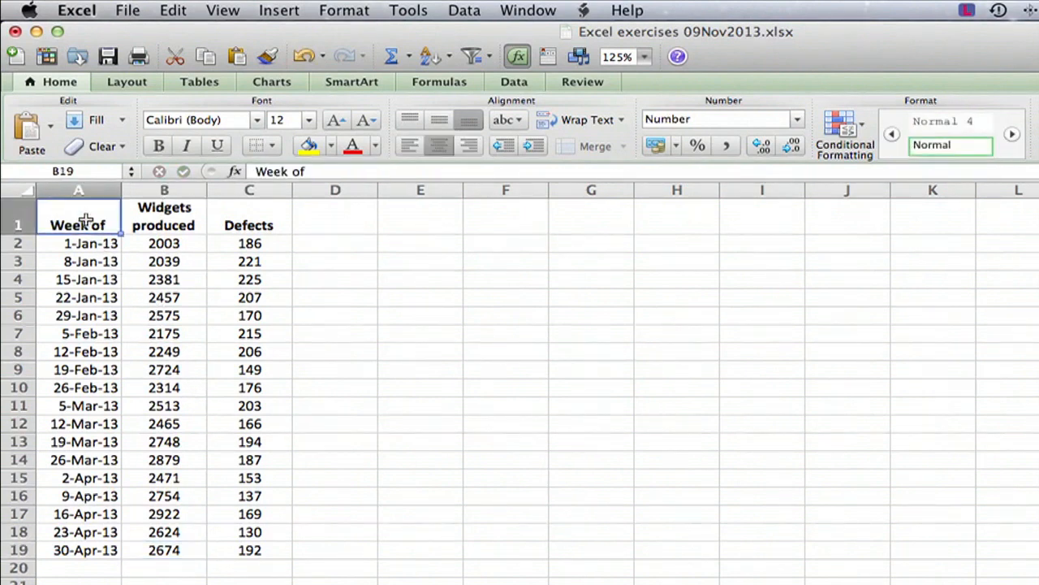
Step: Insert a Marked Scatter chart from the A1:C19 week, widgets and defects data
drag(78, 224, 249, 567)
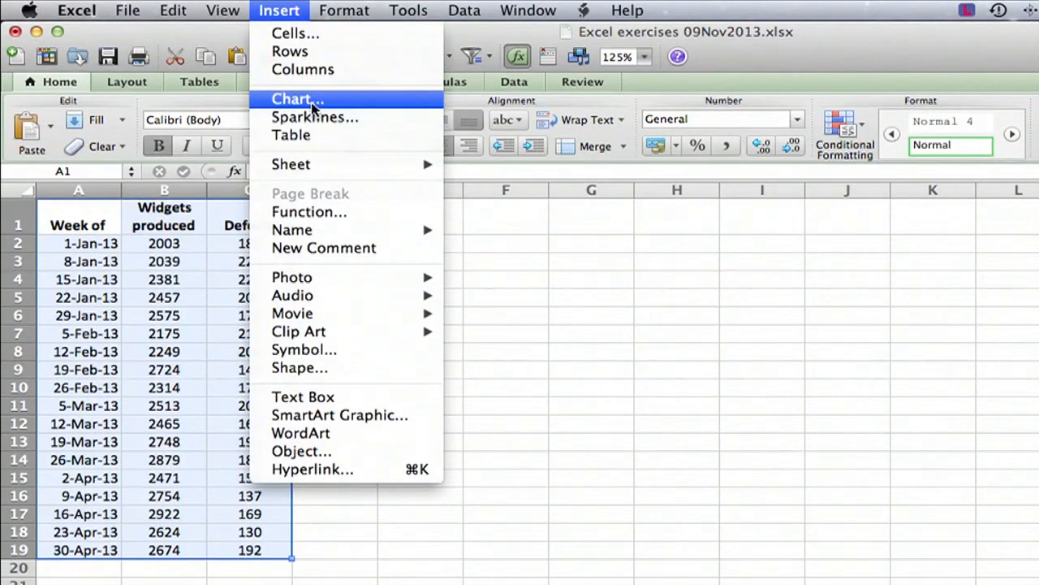
click(297, 99)
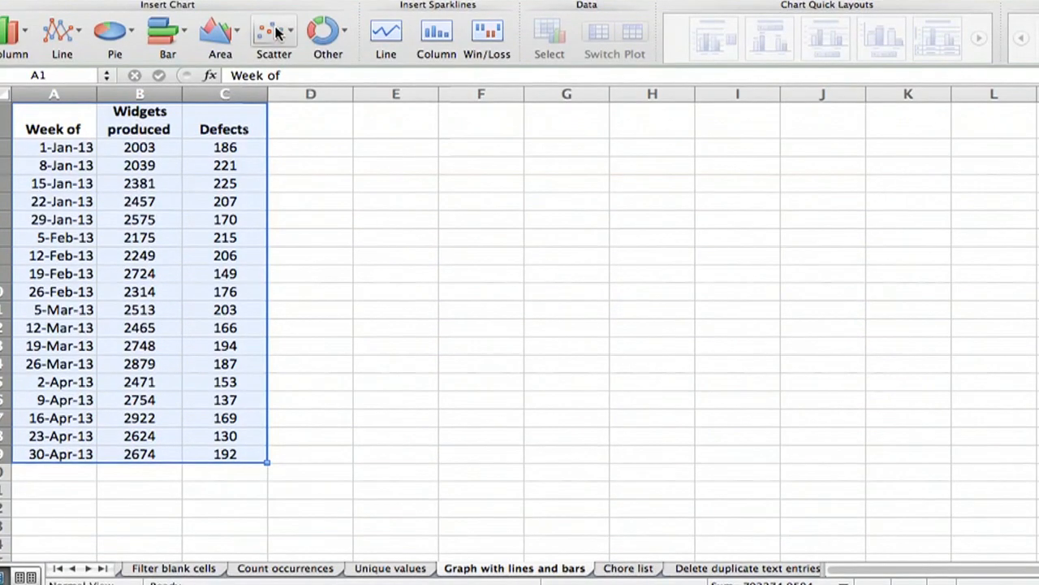
click(273, 34)
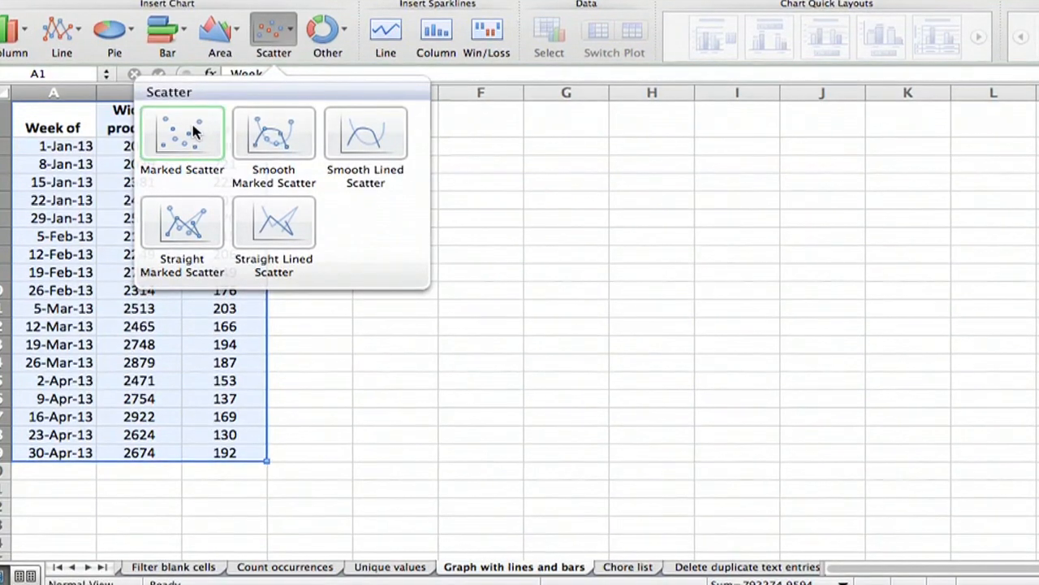
click(182, 134)
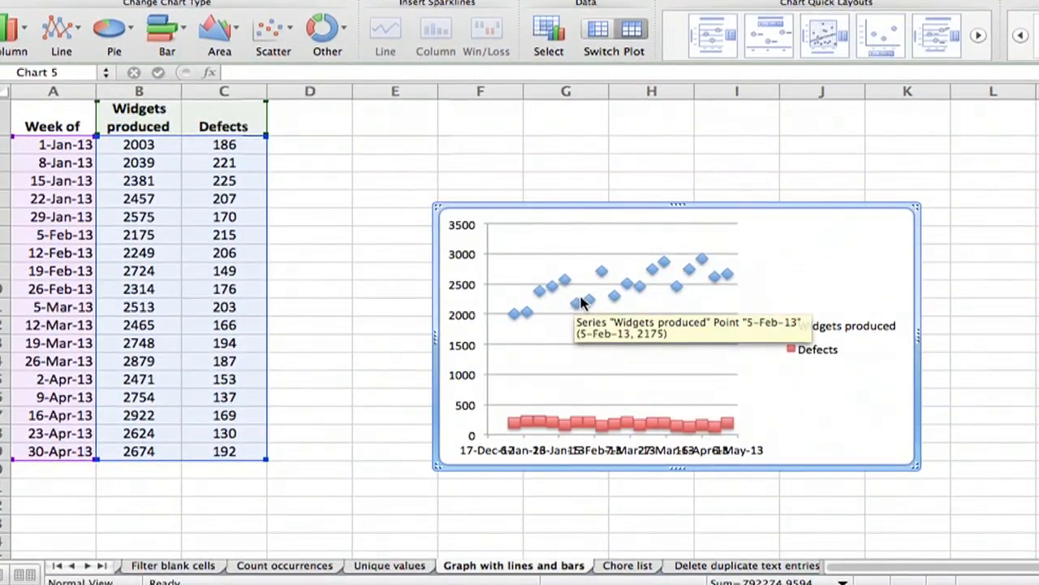
mouse_move(662, 260)
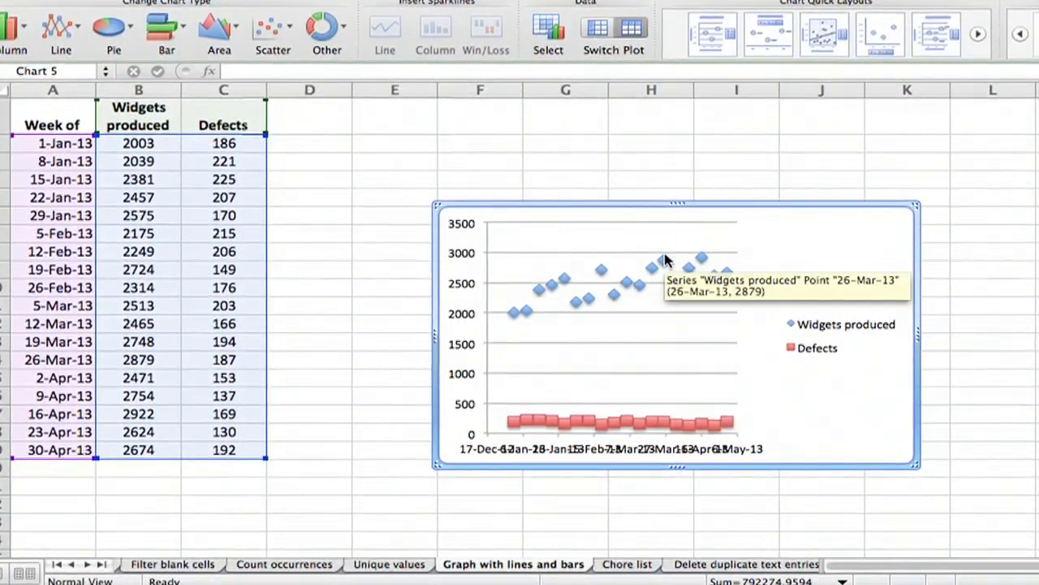
mouse_move(585, 291)
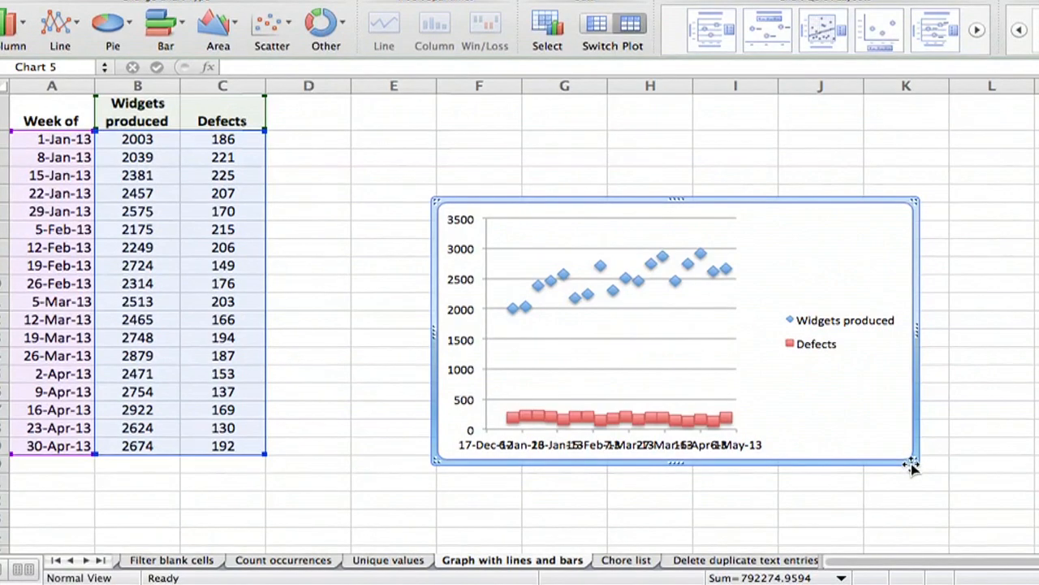
Step: Drag the chart's corner outward so the week dates along the axis become readable
drag(913, 461, 1031, 520)
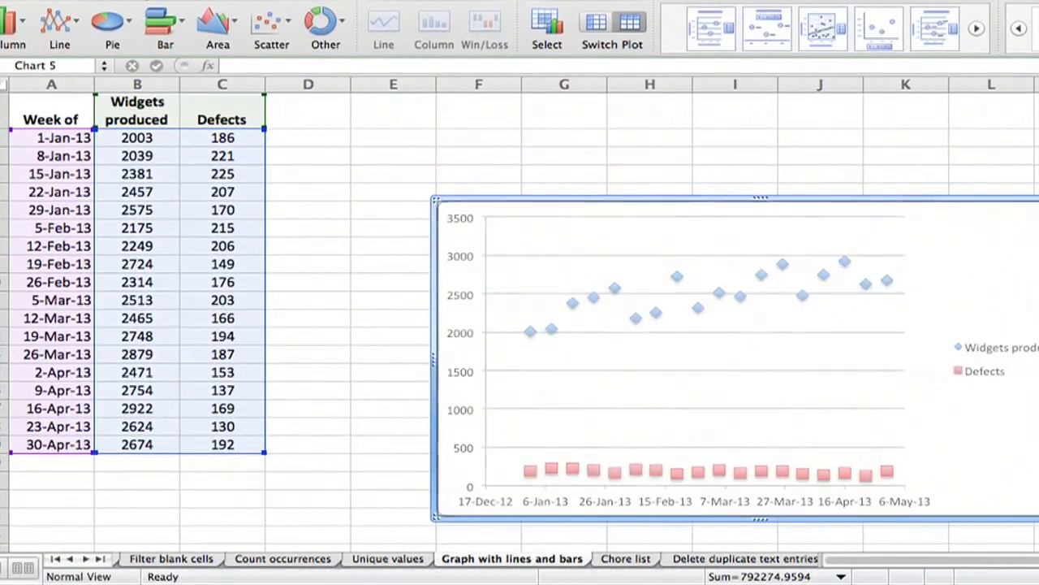
mouse_move(750, 263)
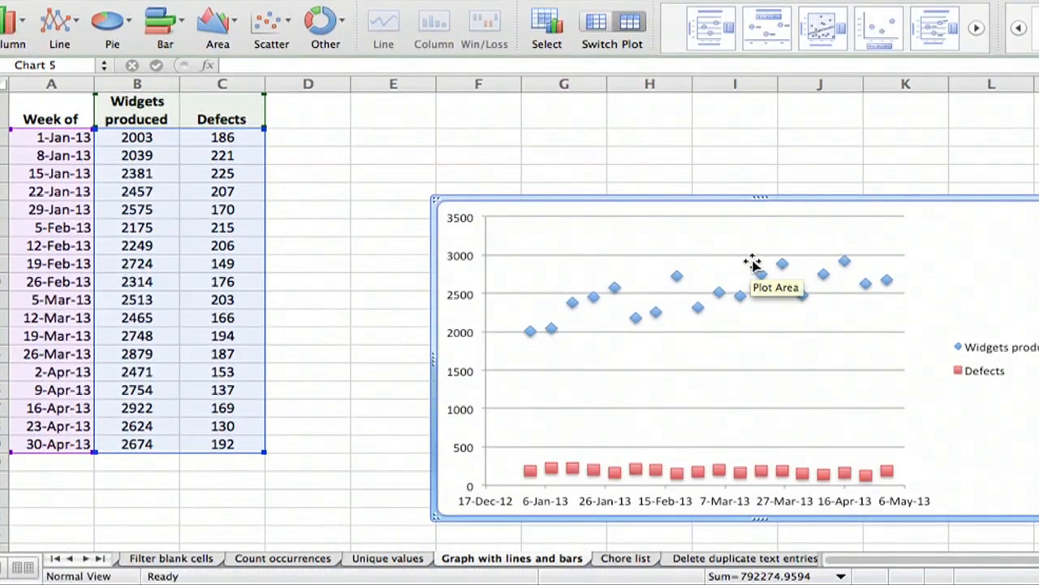
mouse_move(384, 185)
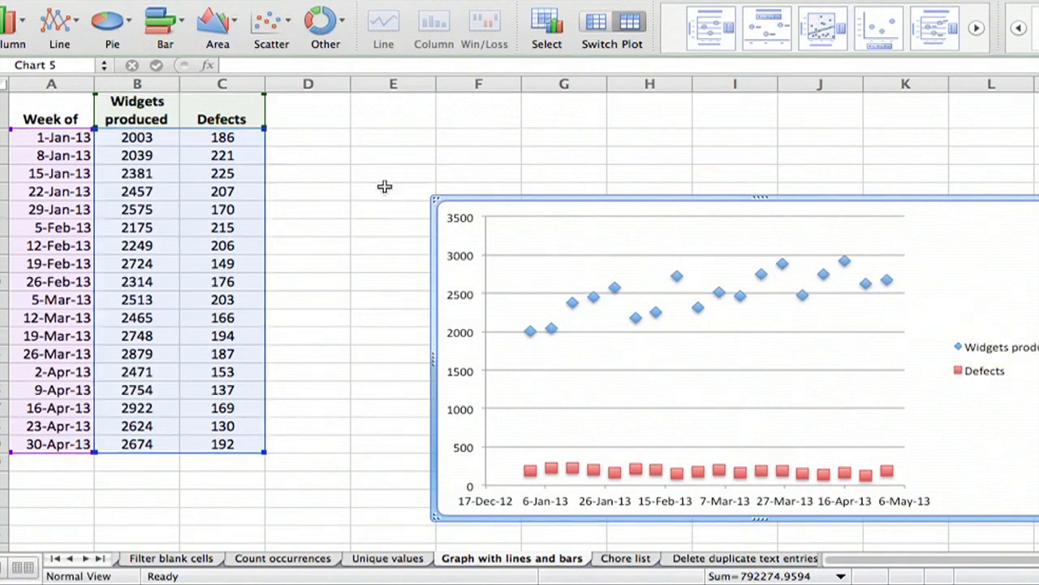
mouse_move(858, 344)
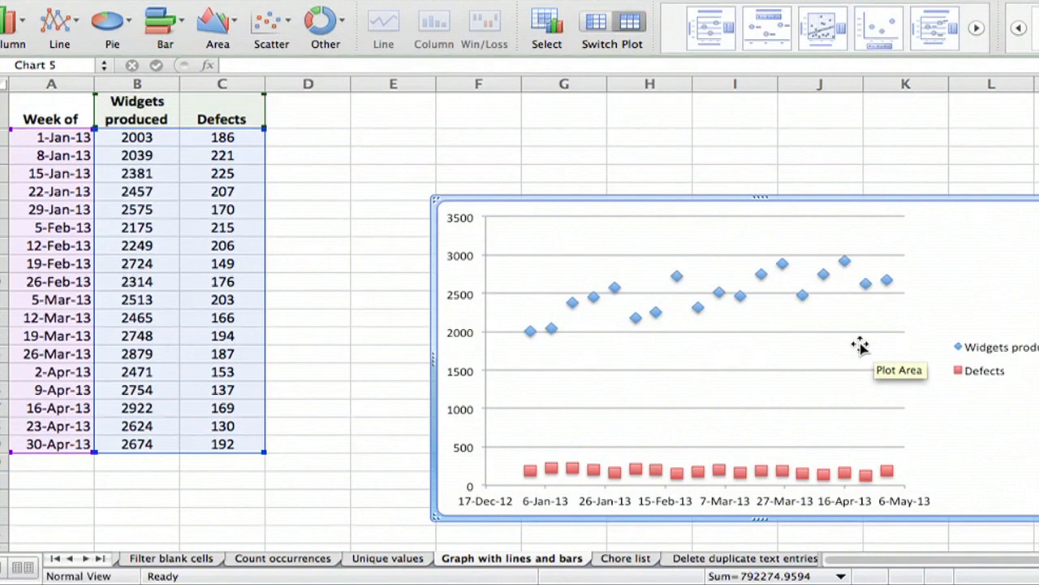
mouse_move(695, 416)
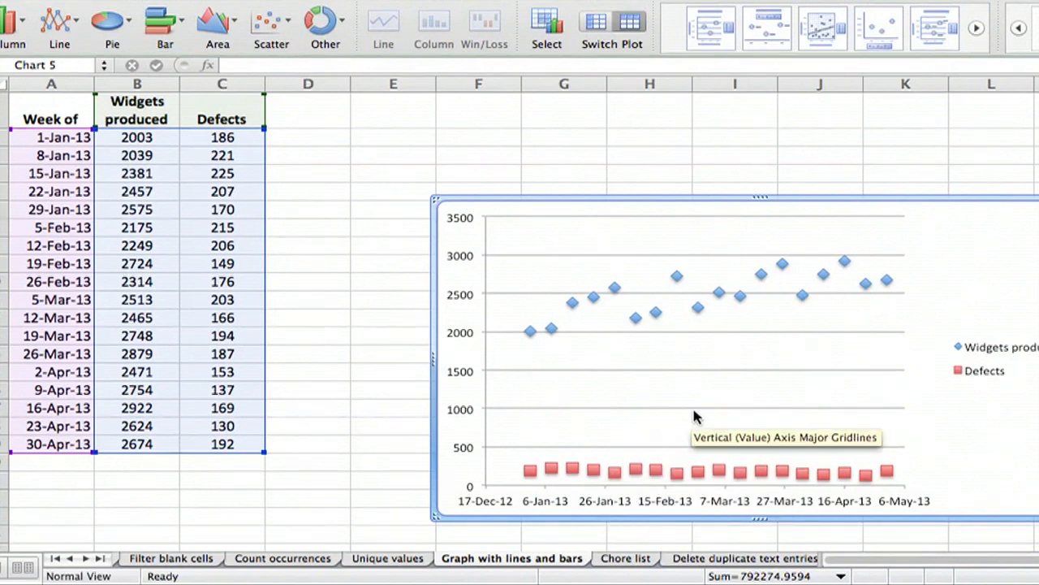
mouse_move(663, 414)
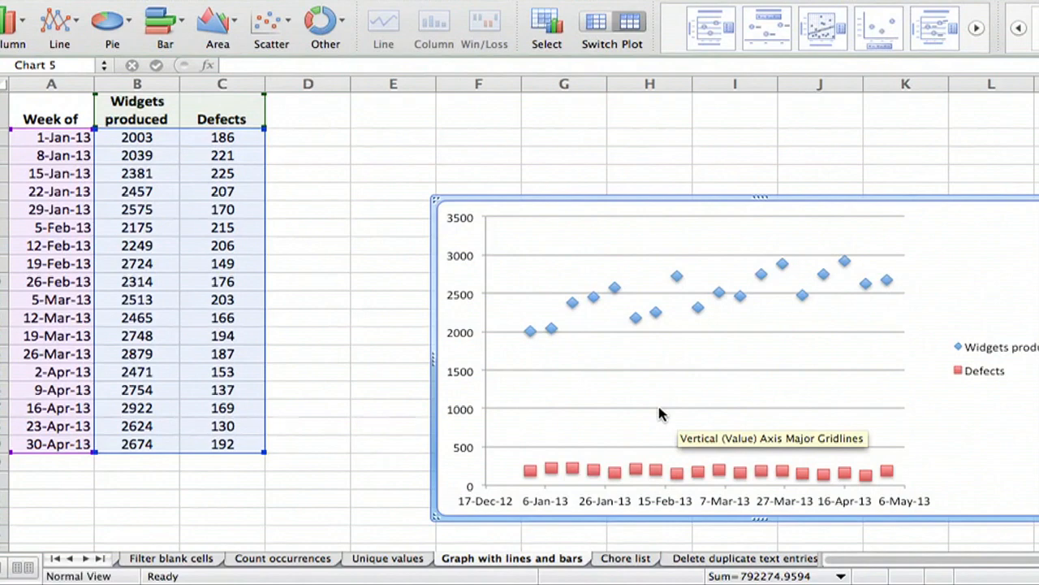
mouse_move(617, 474)
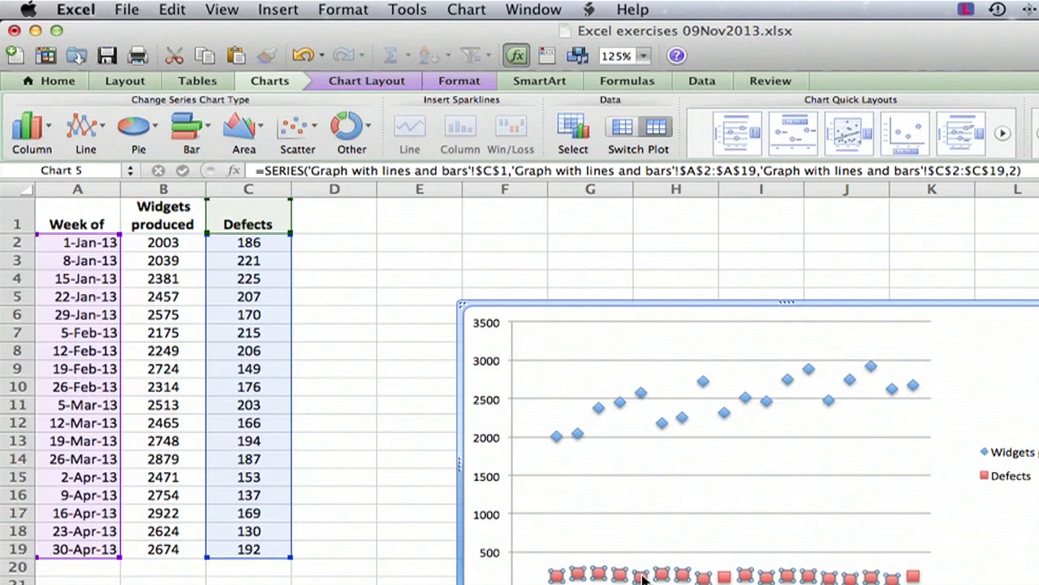
Step: Move the Defects series onto a secondary vertical axis via Format Data Series > Axis
click(343, 10)
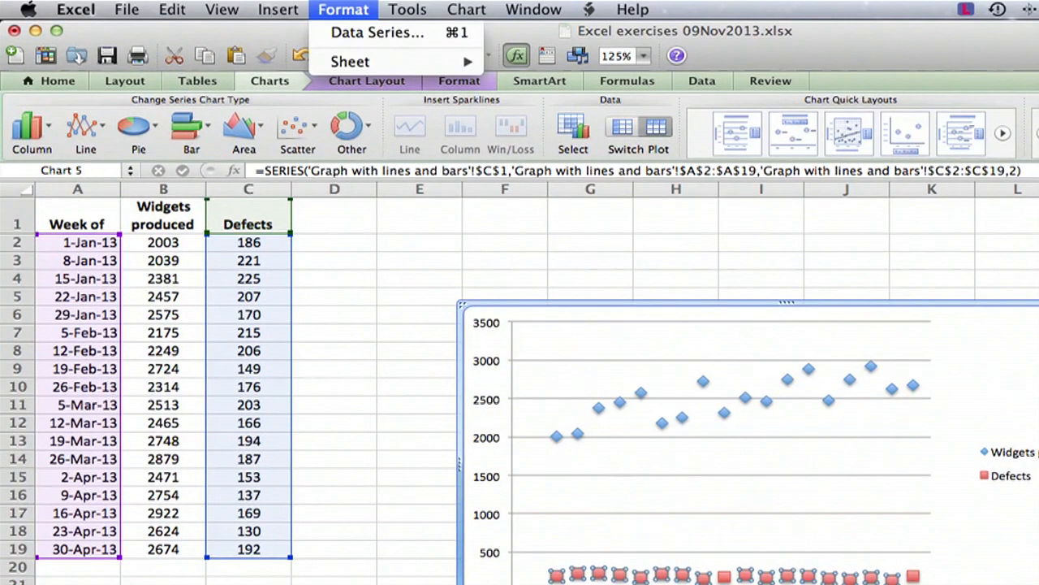
click(377, 33)
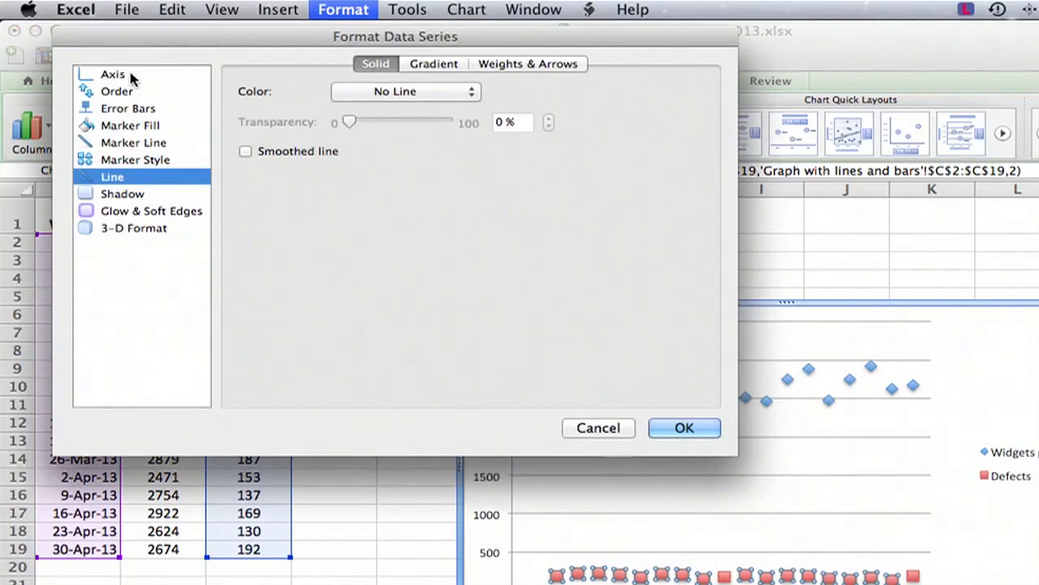
click(114, 75)
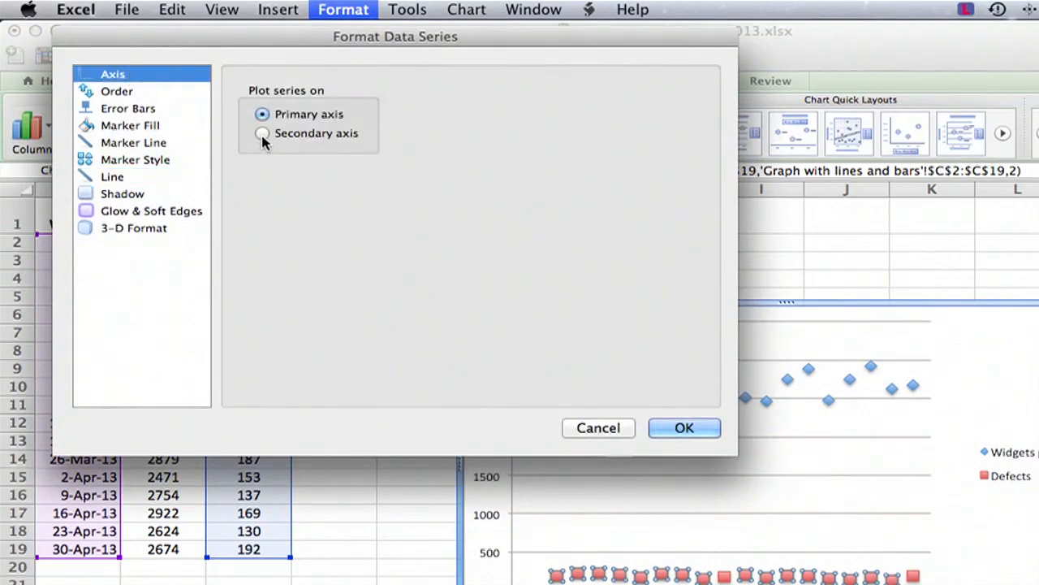
click(261, 133)
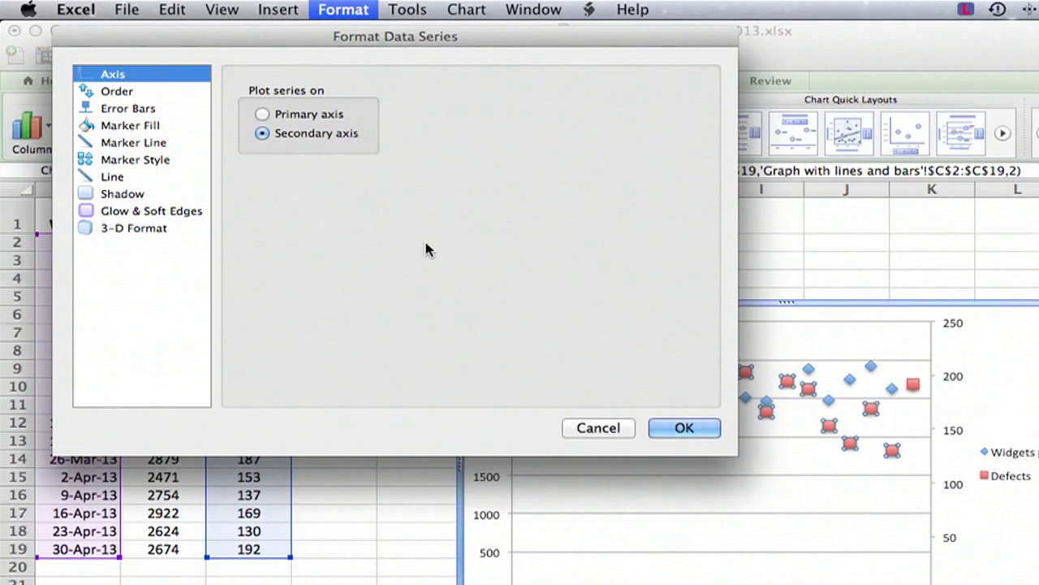
mouse_move(658, 380)
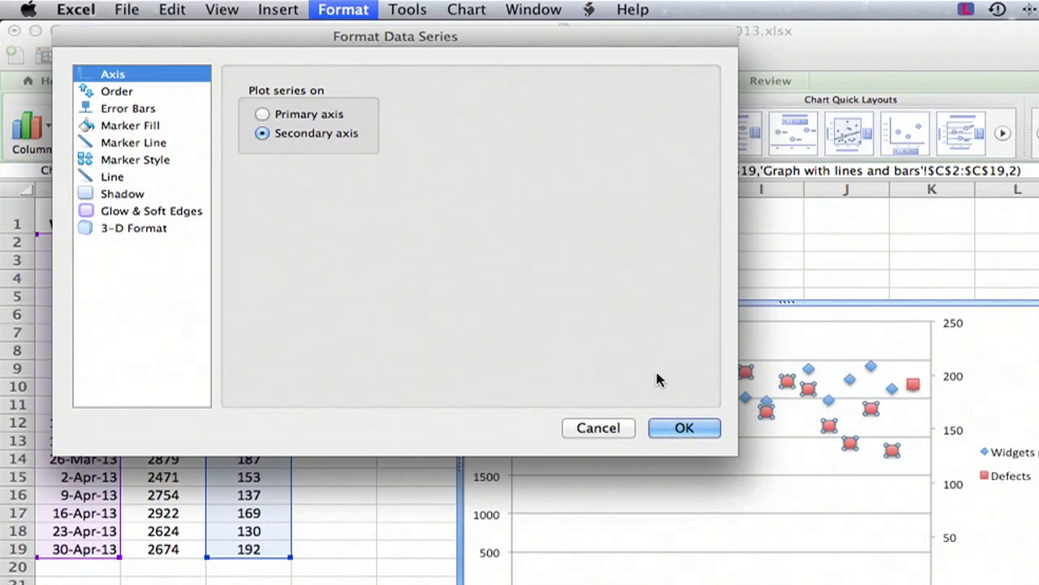
click(684, 428)
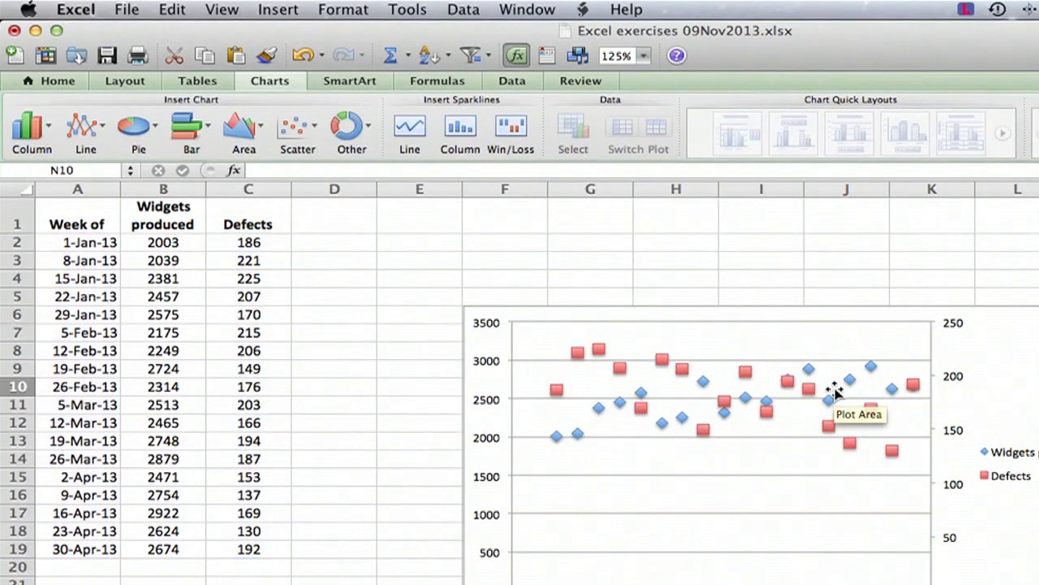
mouse_move(477, 292)
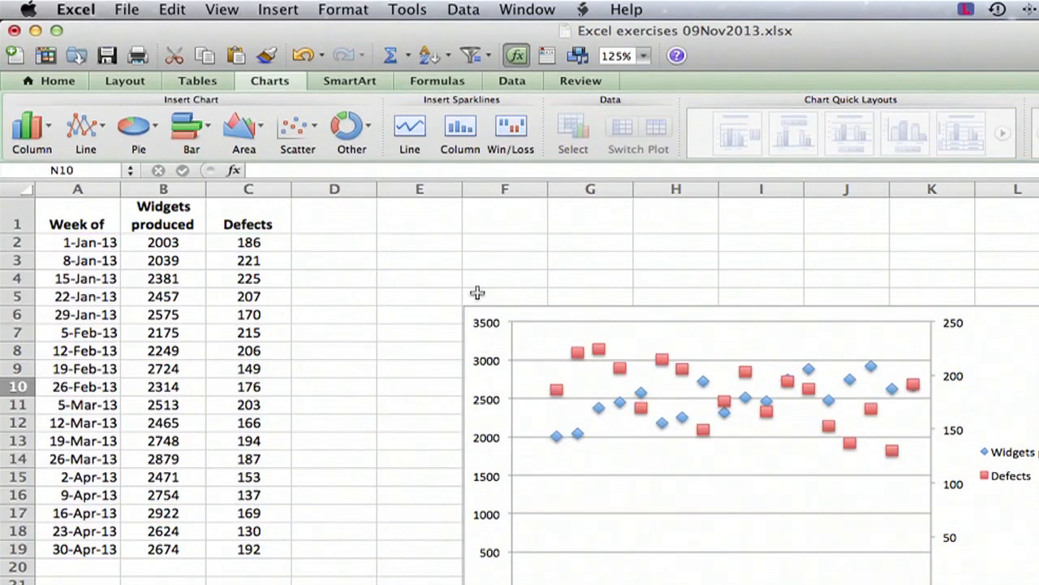
mouse_move(753, 405)
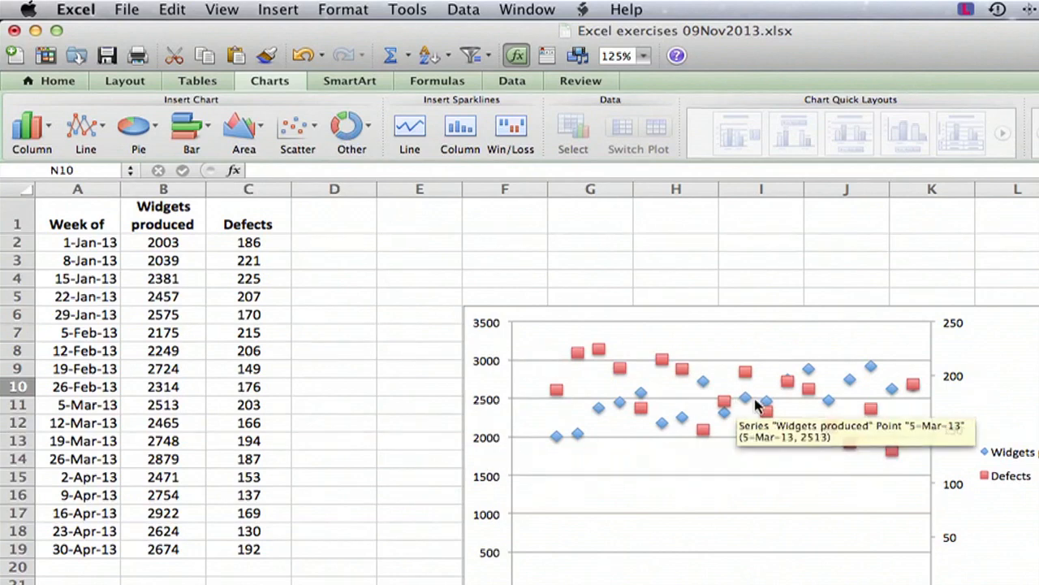
mouse_move(955, 558)
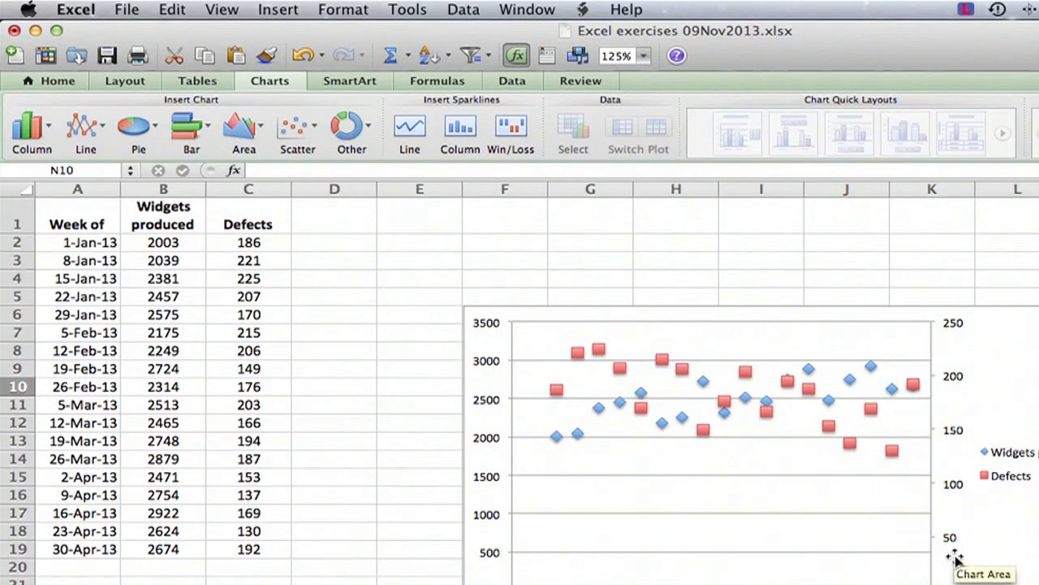
mouse_move(1004, 366)
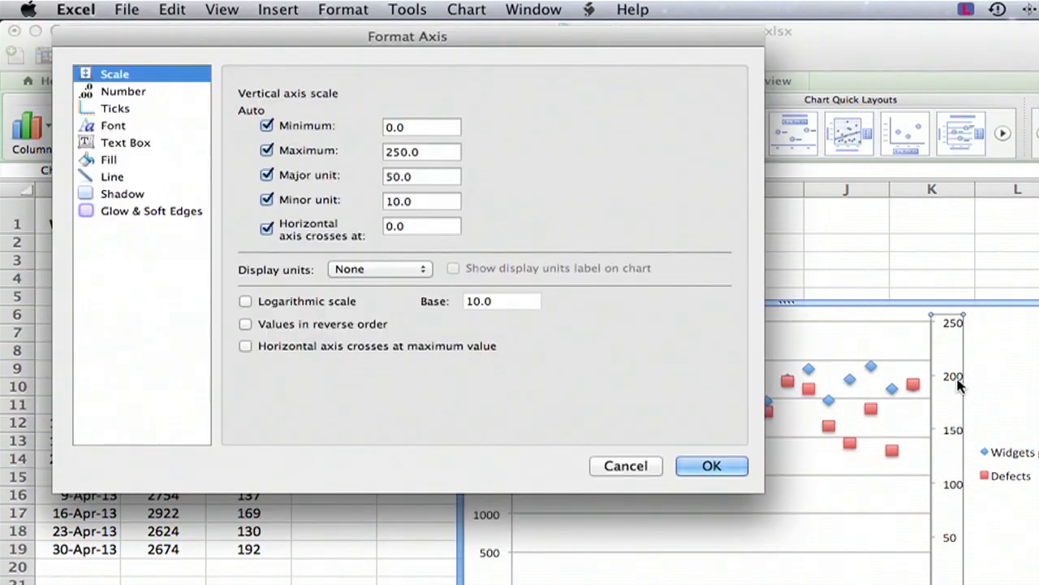
mouse_move(583, 224)
text(500)
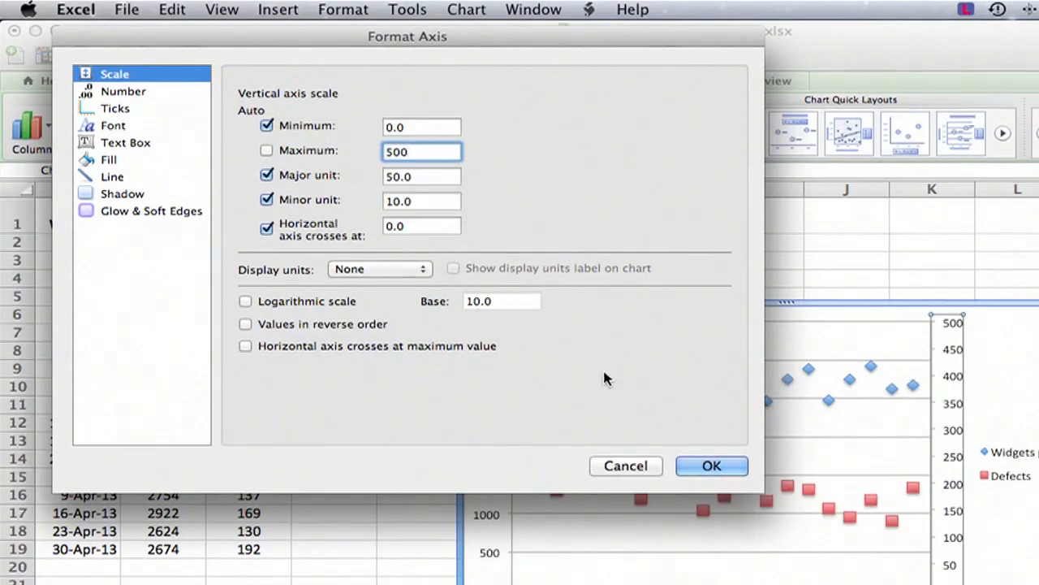
Step: Confirm the Format Axis dialog so the secondary Defects axis maximum becomes 500
click(712, 464)
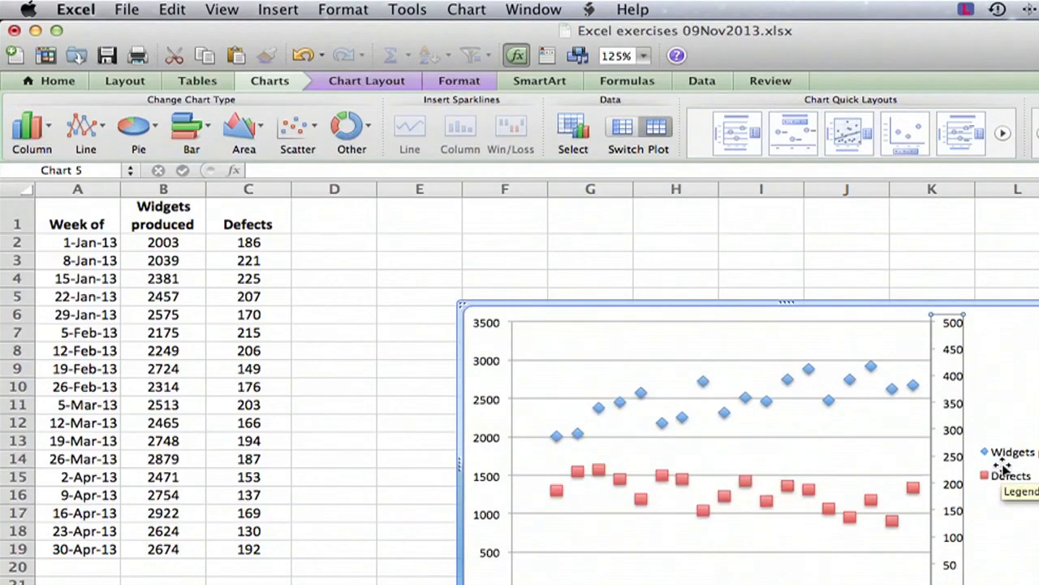